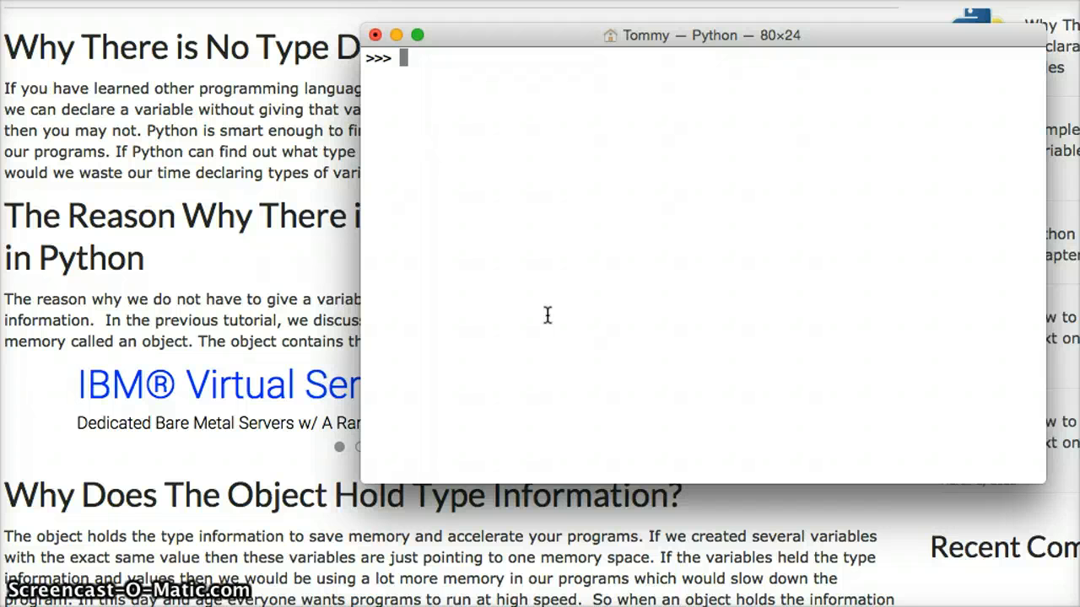
{"action": "type", "text": "a"}
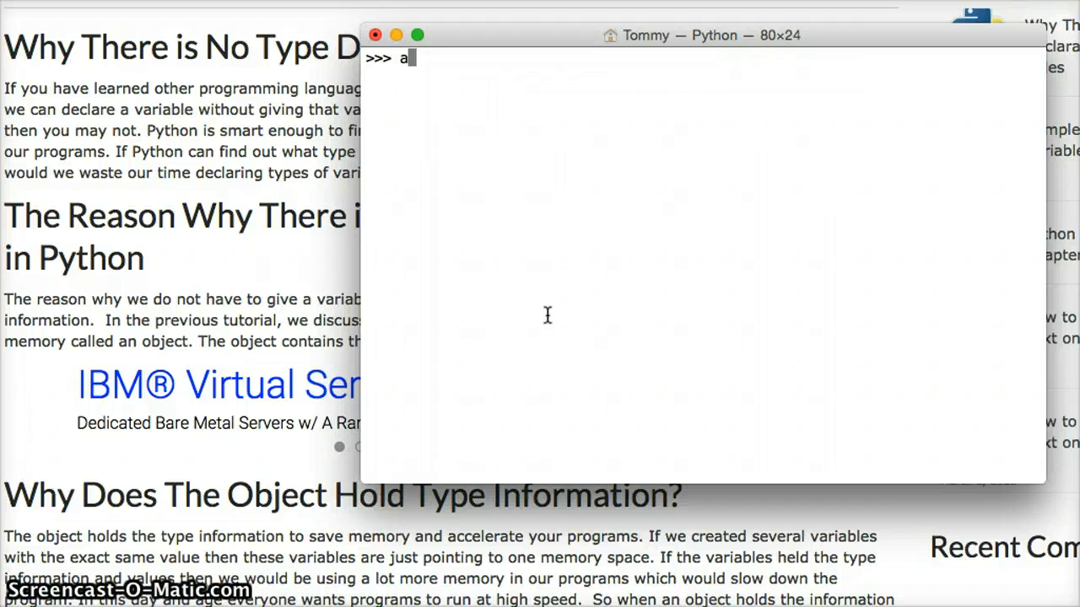
{"action": "type", "text": "= 9"}
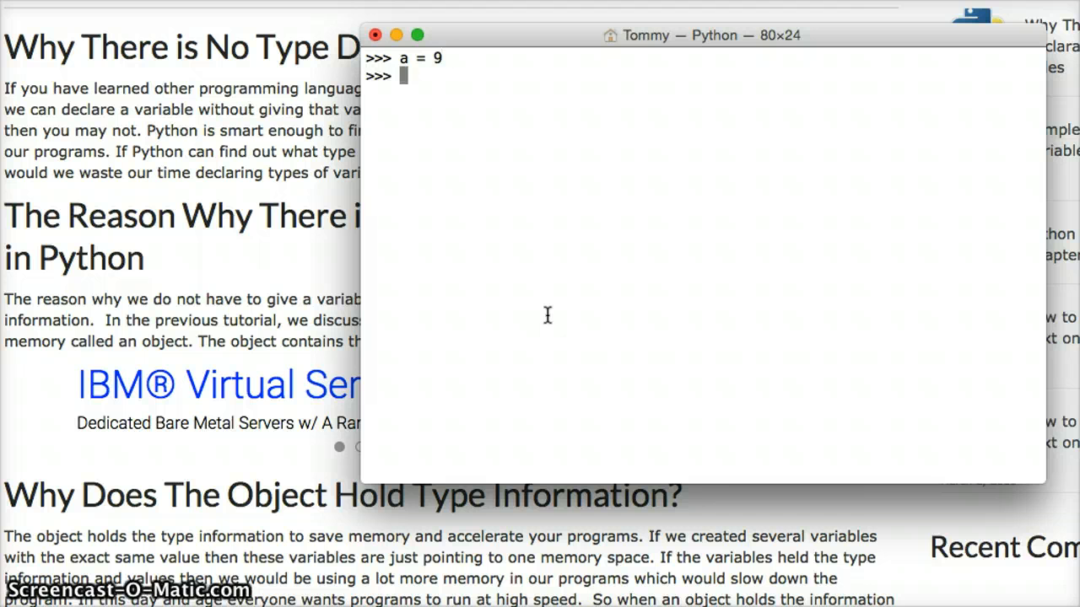
{"action": "type", "text": "b = 9"}
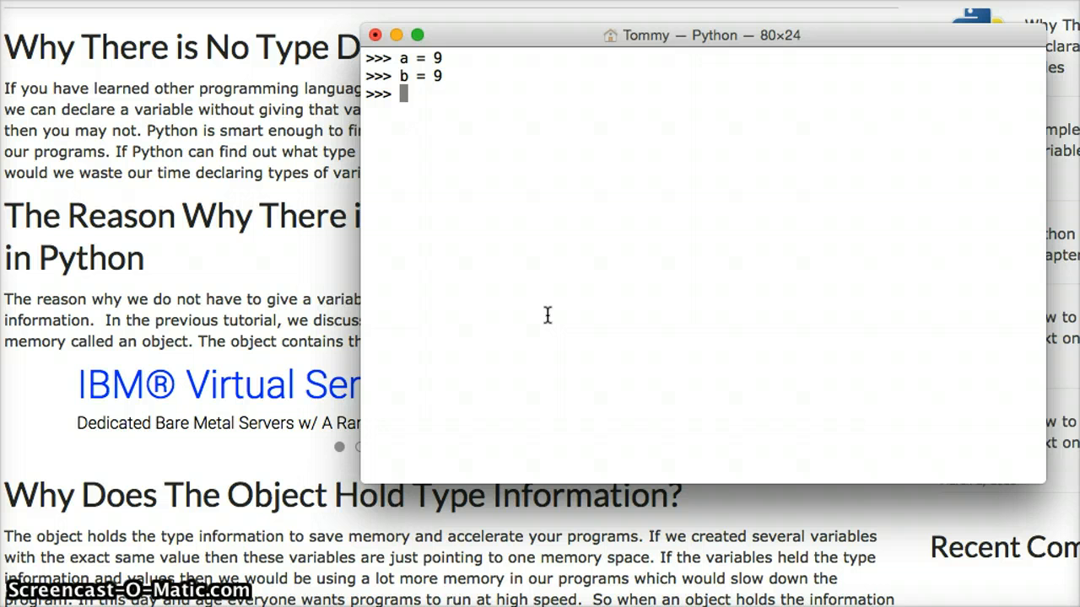
{"action": "type", "text": "c"}
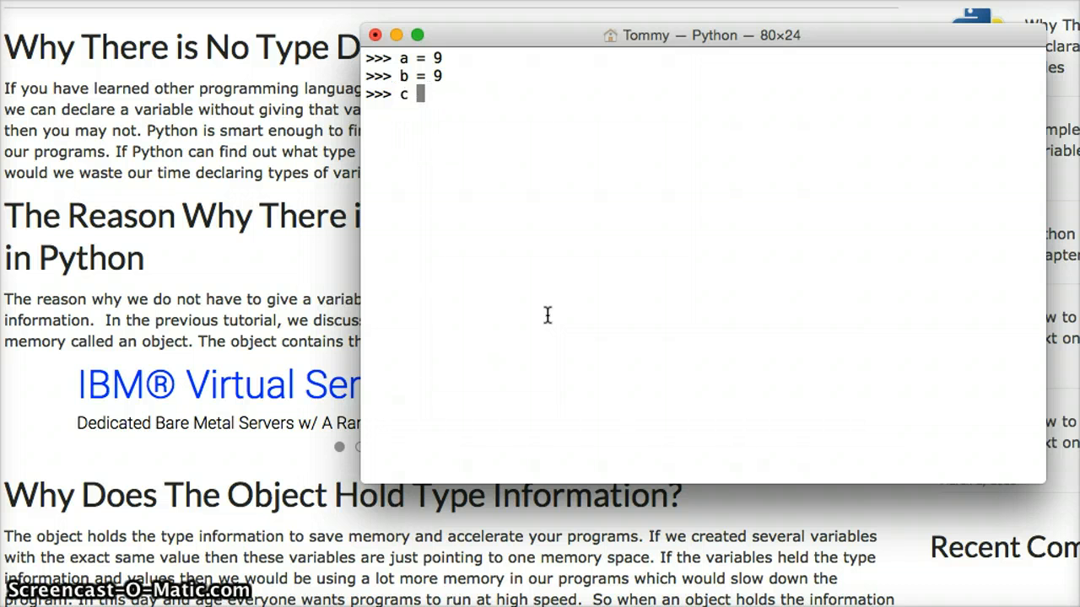
{"action": "type", "text": "= 9"}
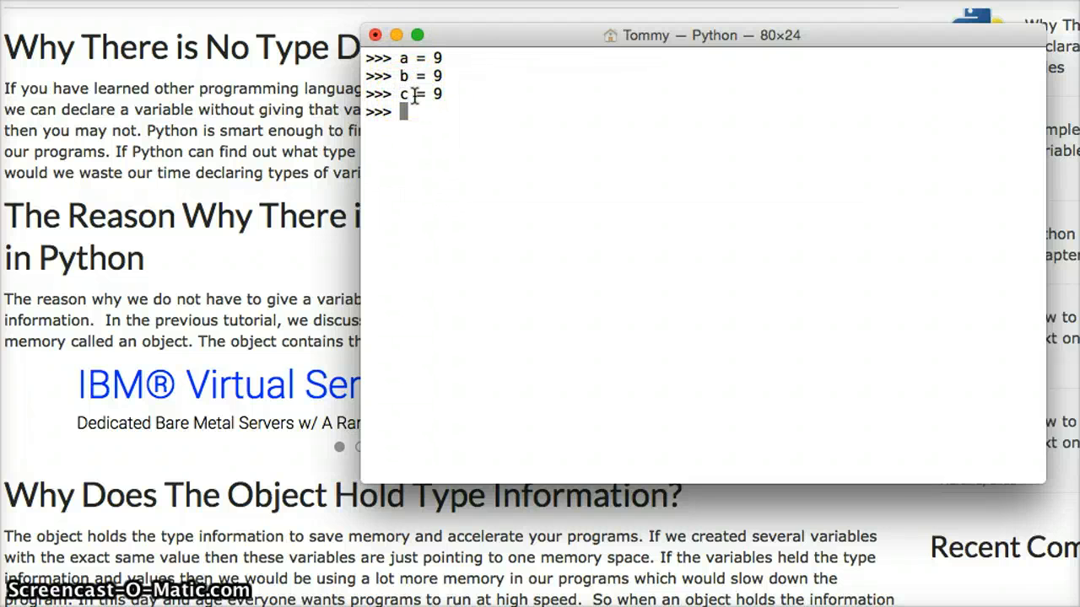
{"action": "mouse_move", "coordinate": [396, 57]}
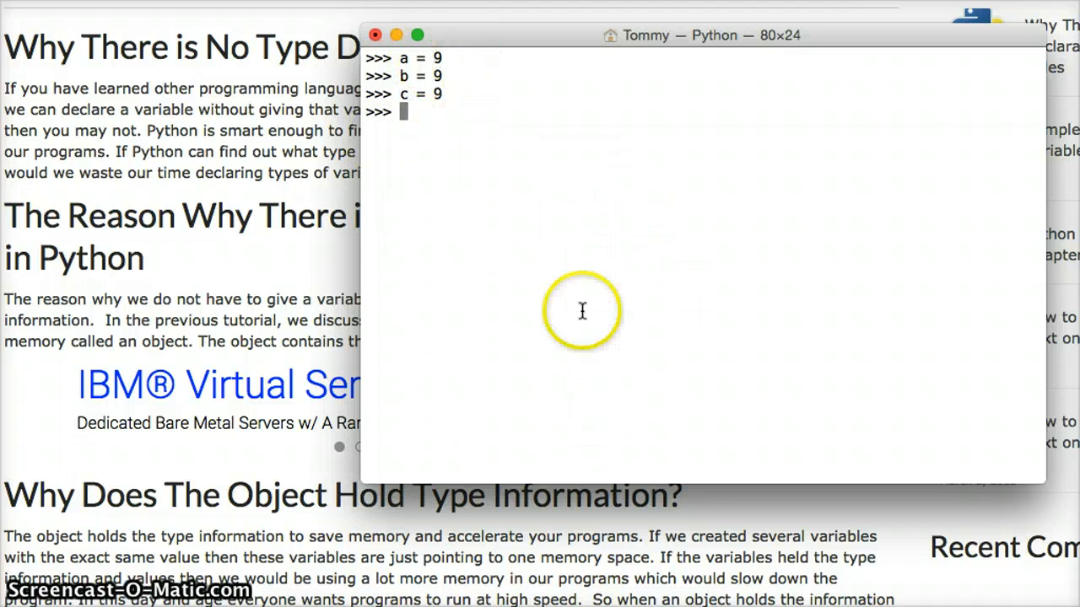
{"action": "mouse_move", "coordinate": [479, 57]}
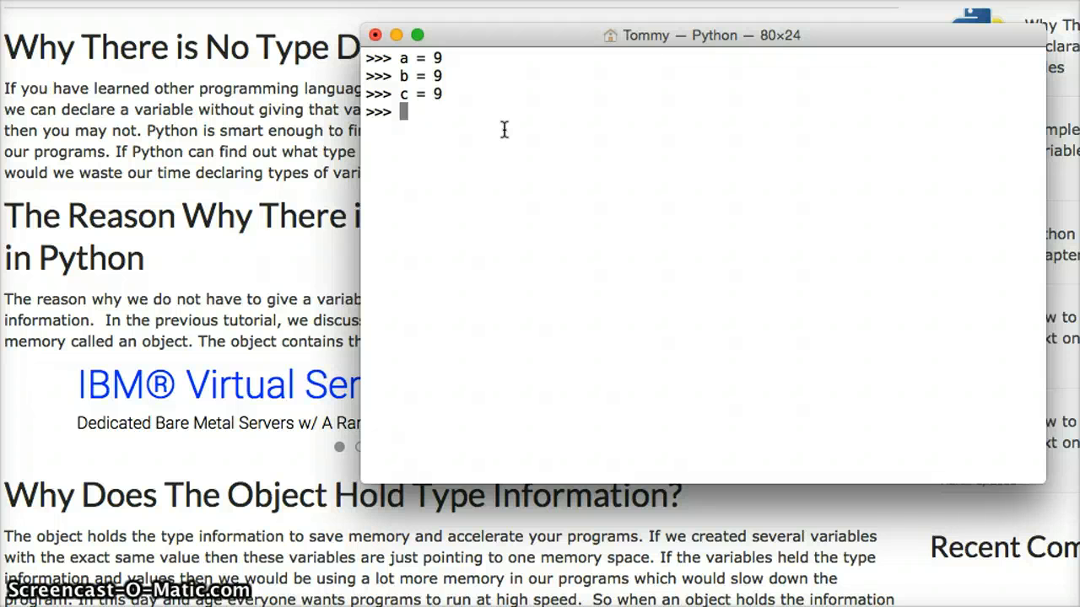
{"action": "type", "text": "t"}
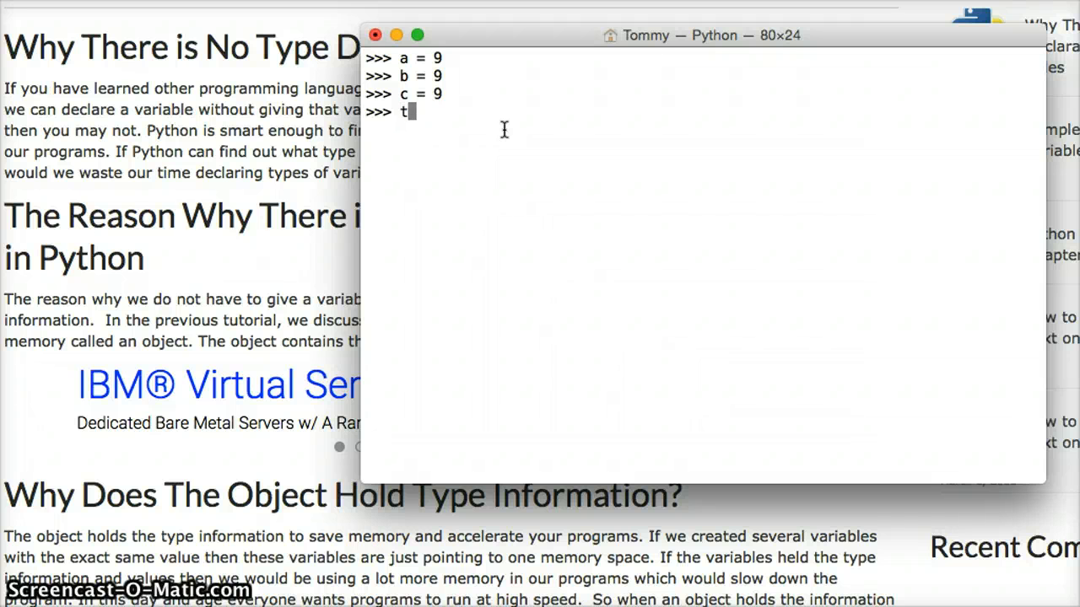
{"action": "type", "text": "ype"}
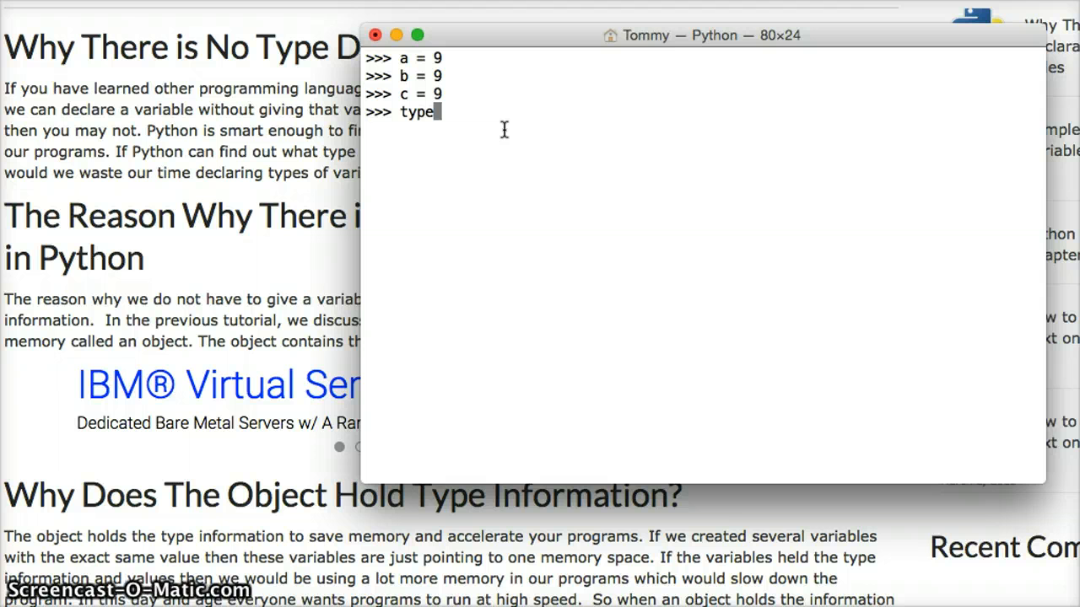
{"action": "type", "text": "("}
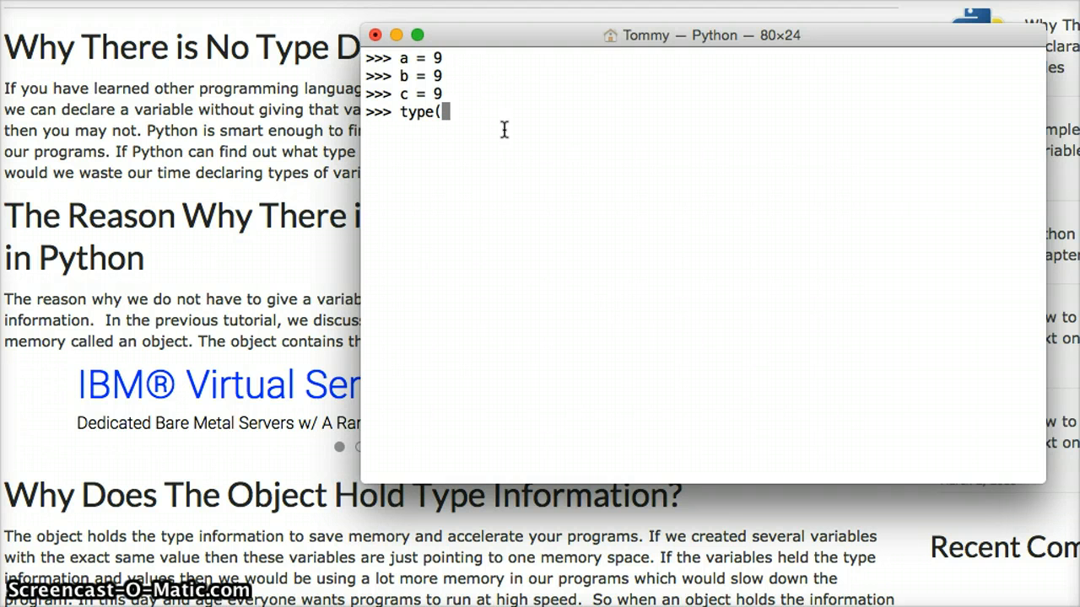
{"action": "type", "text": "a"}
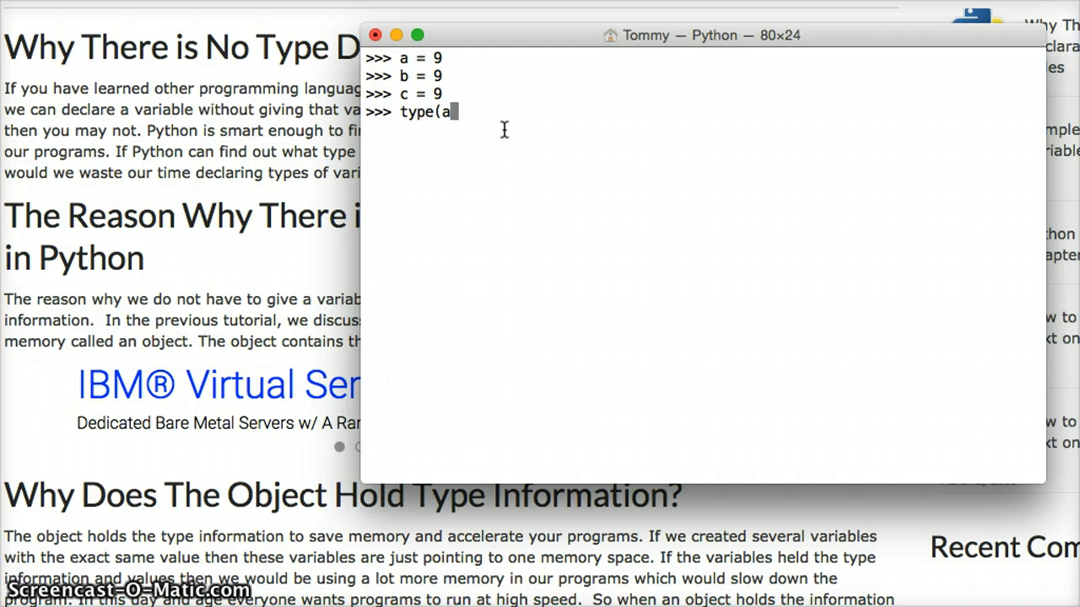
{"action": "type", "text": ")"}
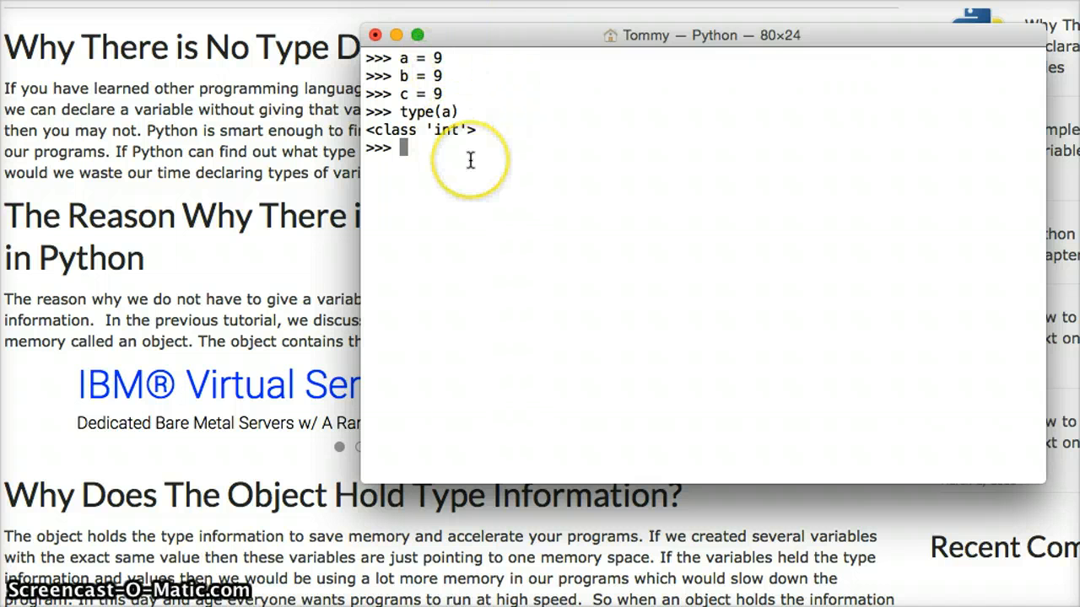
{"action": "type", "text": "d"}
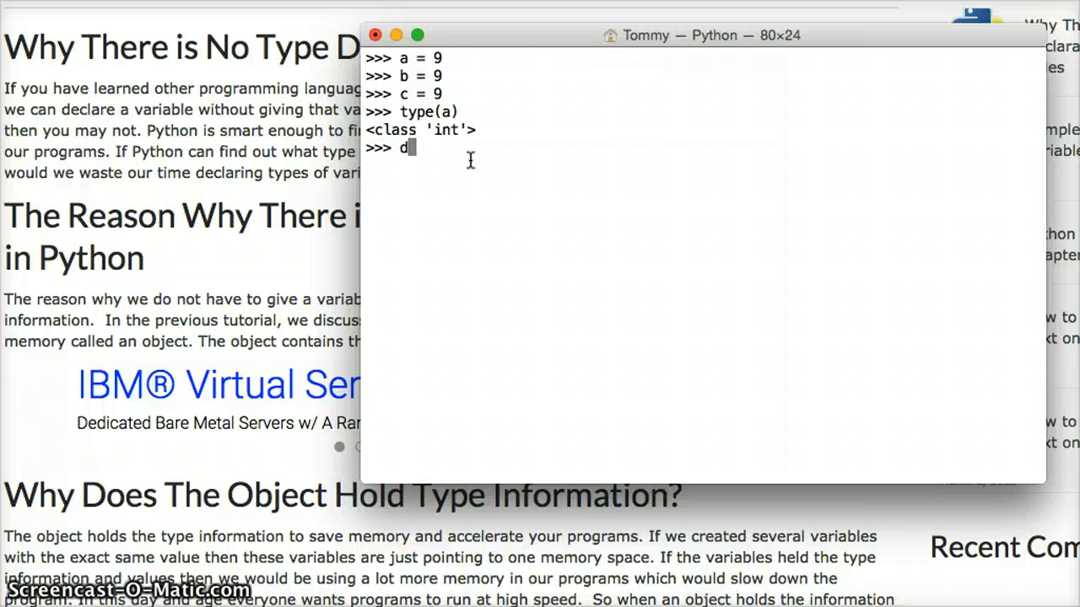
{"action": "type", "text": "= \"string"}
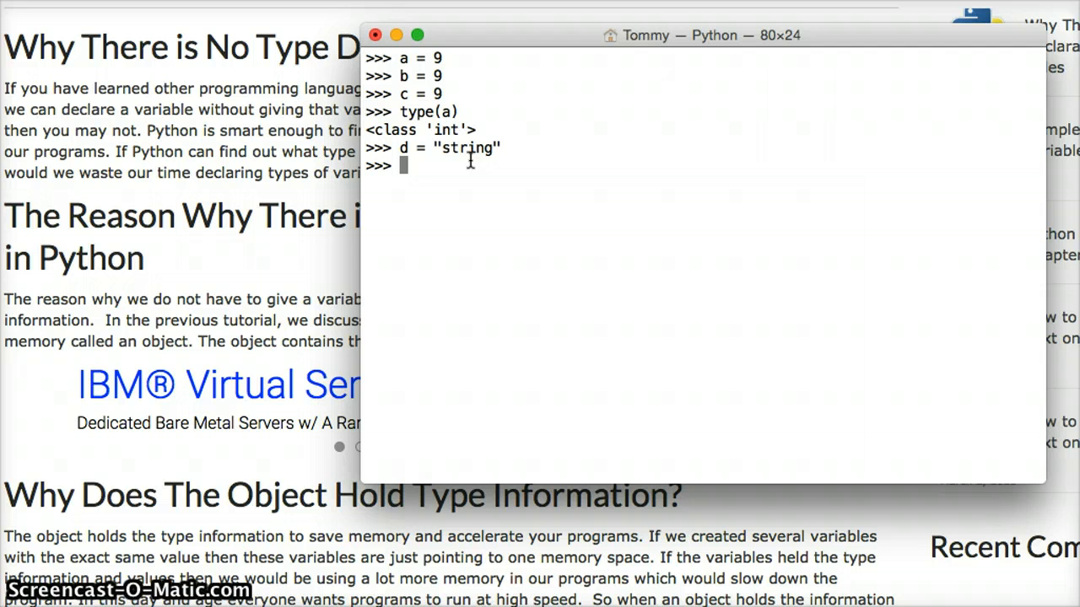
{"action": "type", "text": "type"}
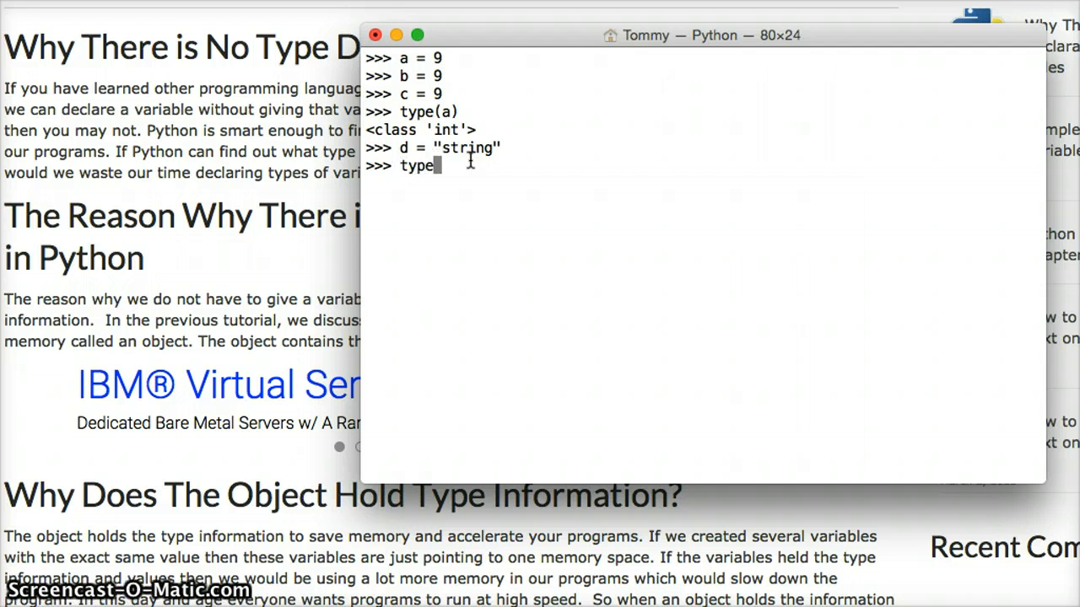
{"action": "type", "text": "("}
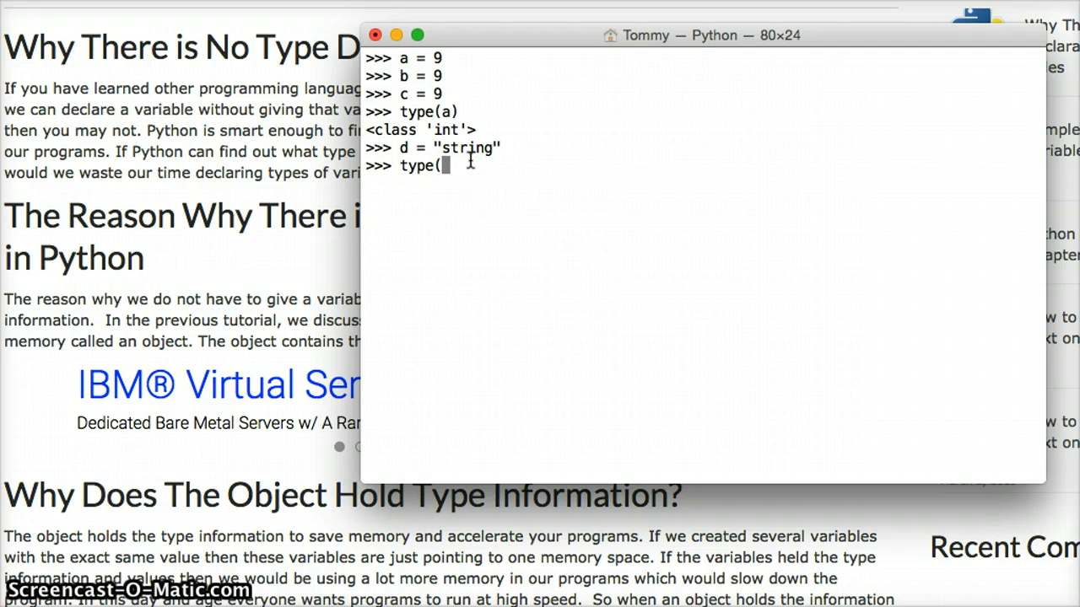
{"action": "type", "text": "d)"}
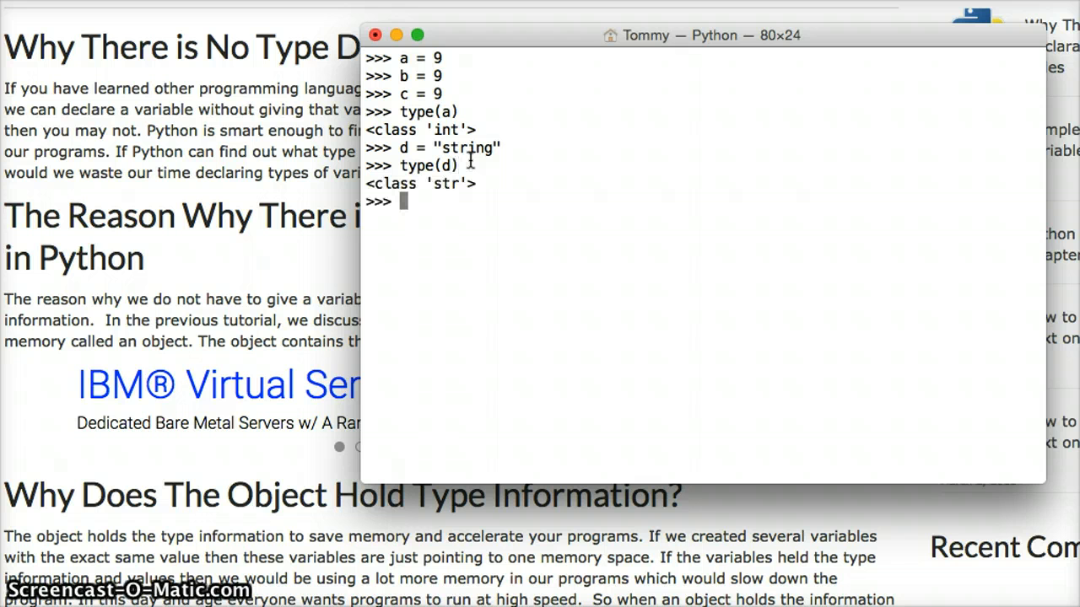
{"action": "type", "text": "e ="}
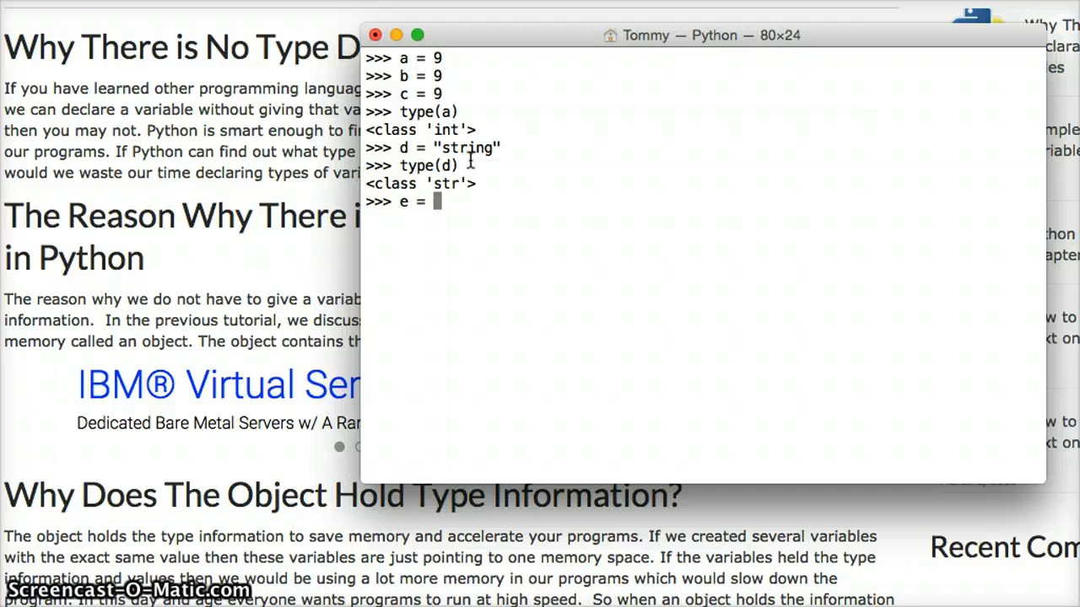
{"action": "type", "text": "[123,"}
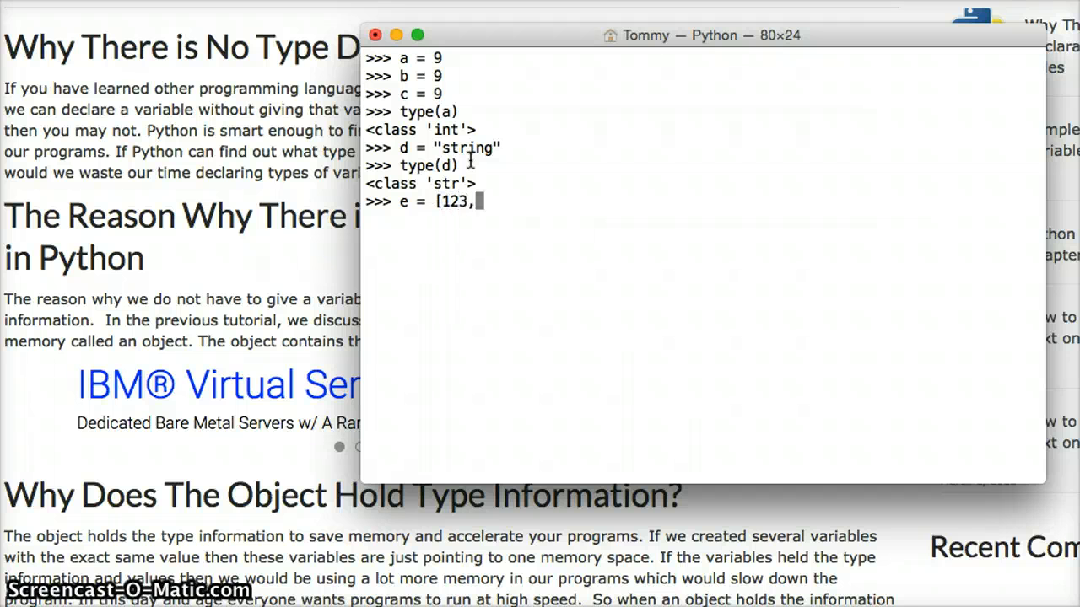
{"action": "type", "text": "456"}
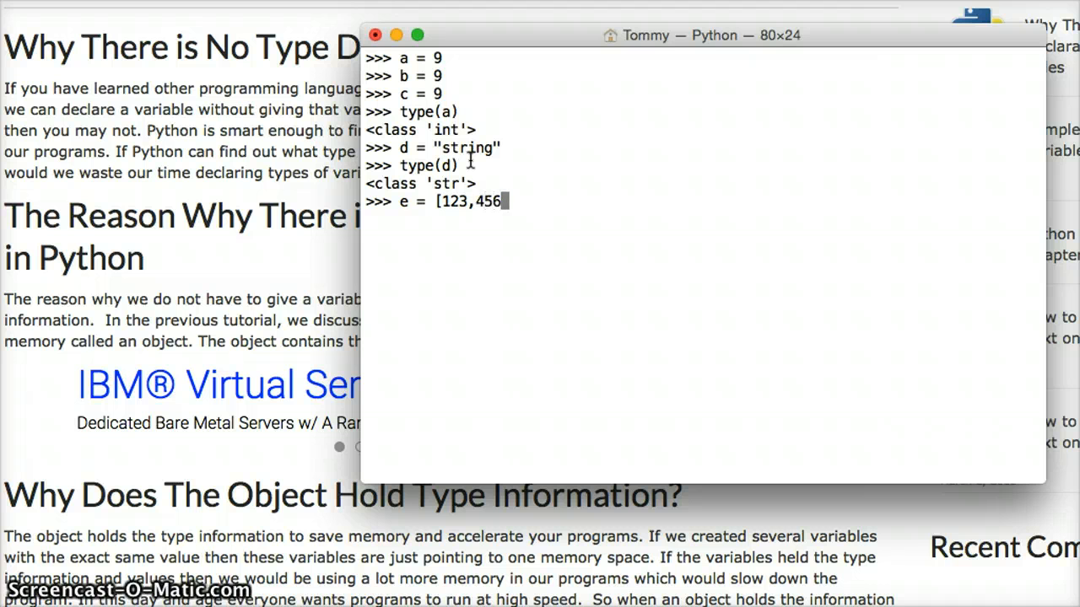
{"action": "type", "text": ",789"}
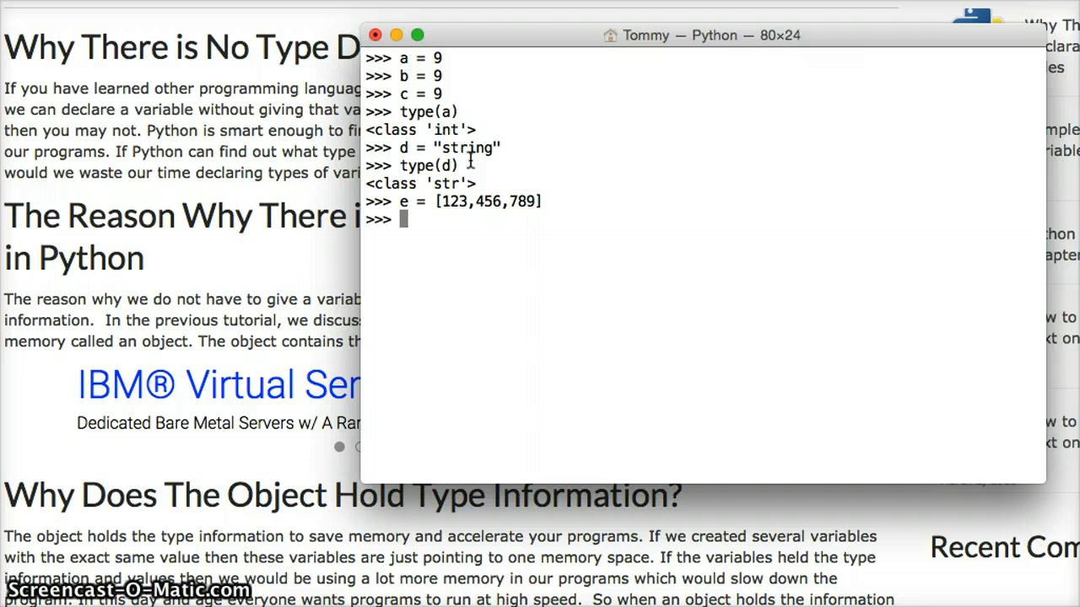
{"action": "type", "text": "type"}
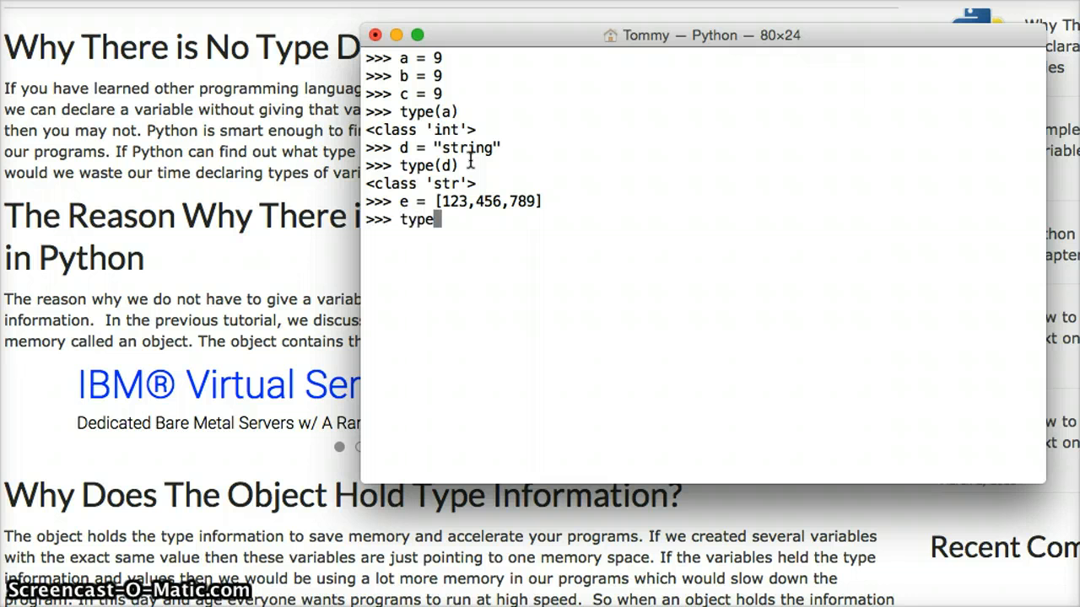